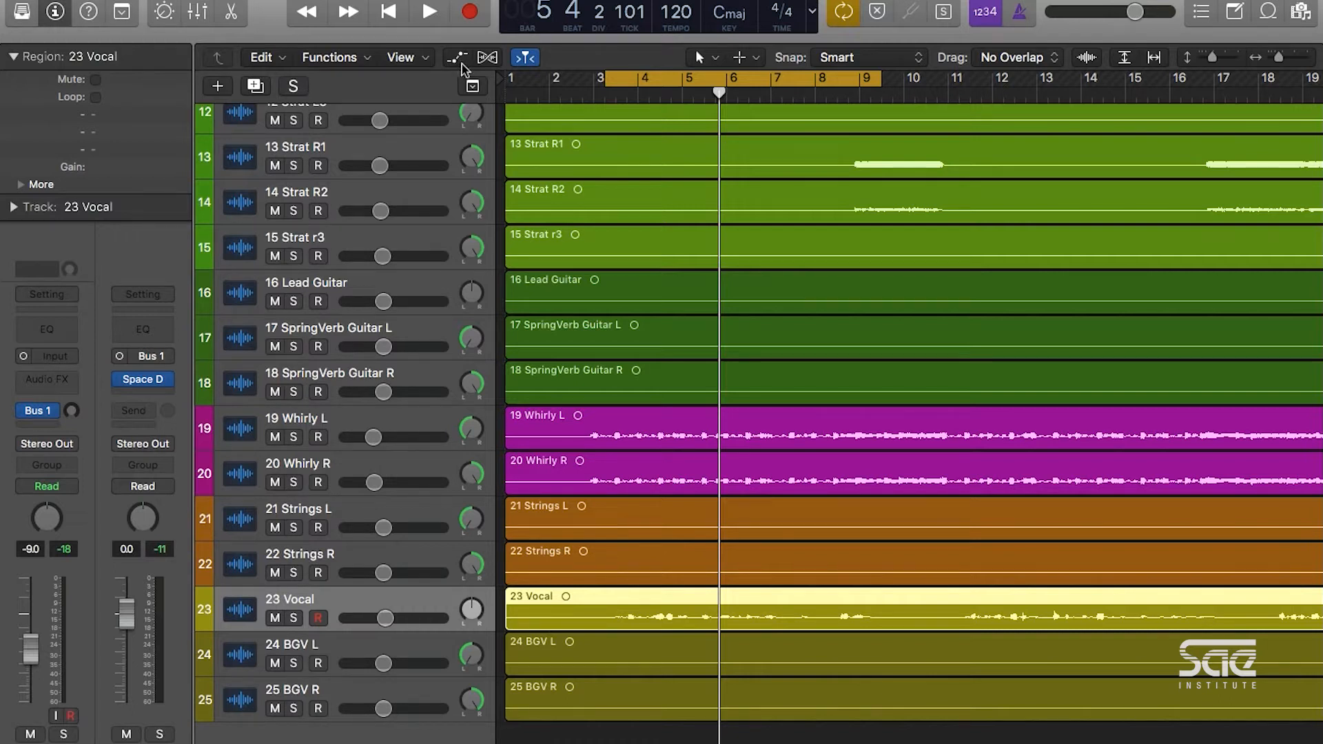
# - Reveal the volume automation lanes on all tracks in the Tracks area
pyautogui.click(458, 57)
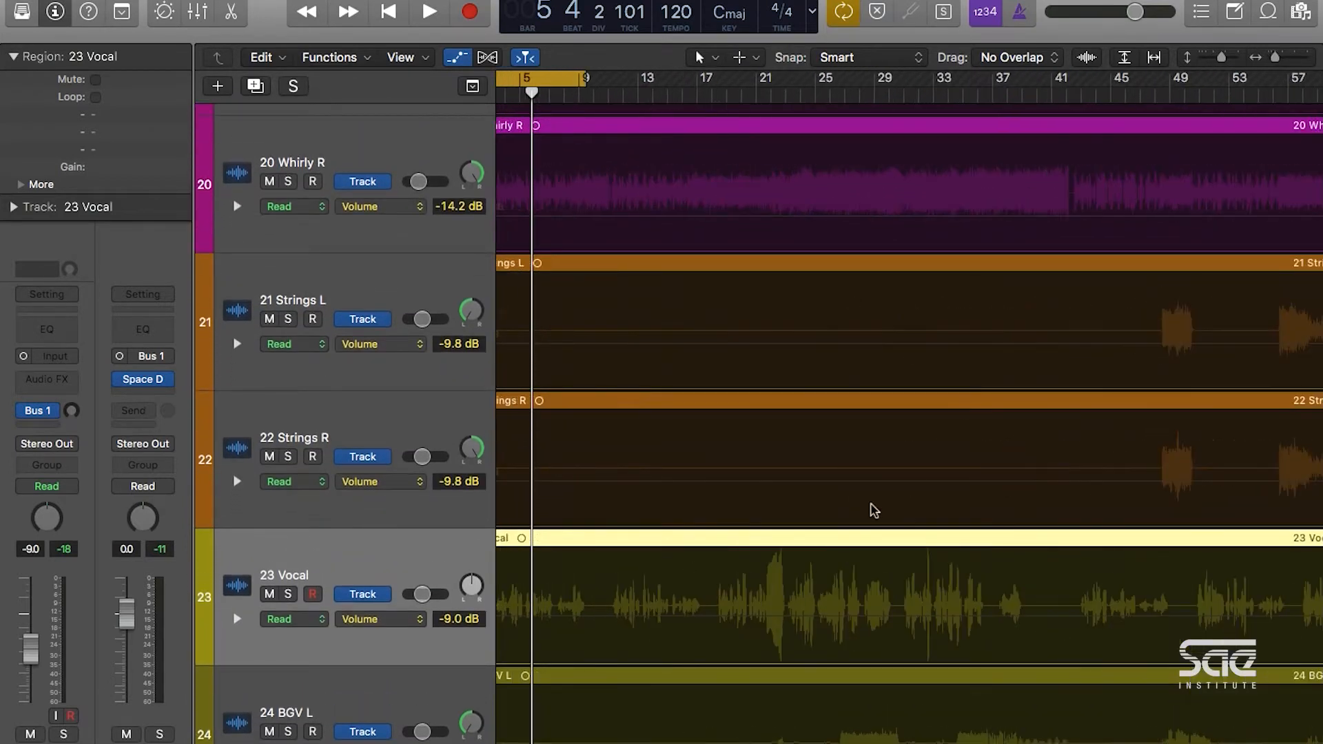
# - Confirm the 23 Vocal track stays in Read mode automating Volume at -9.0 dB
pyautogui.scroll(-3)
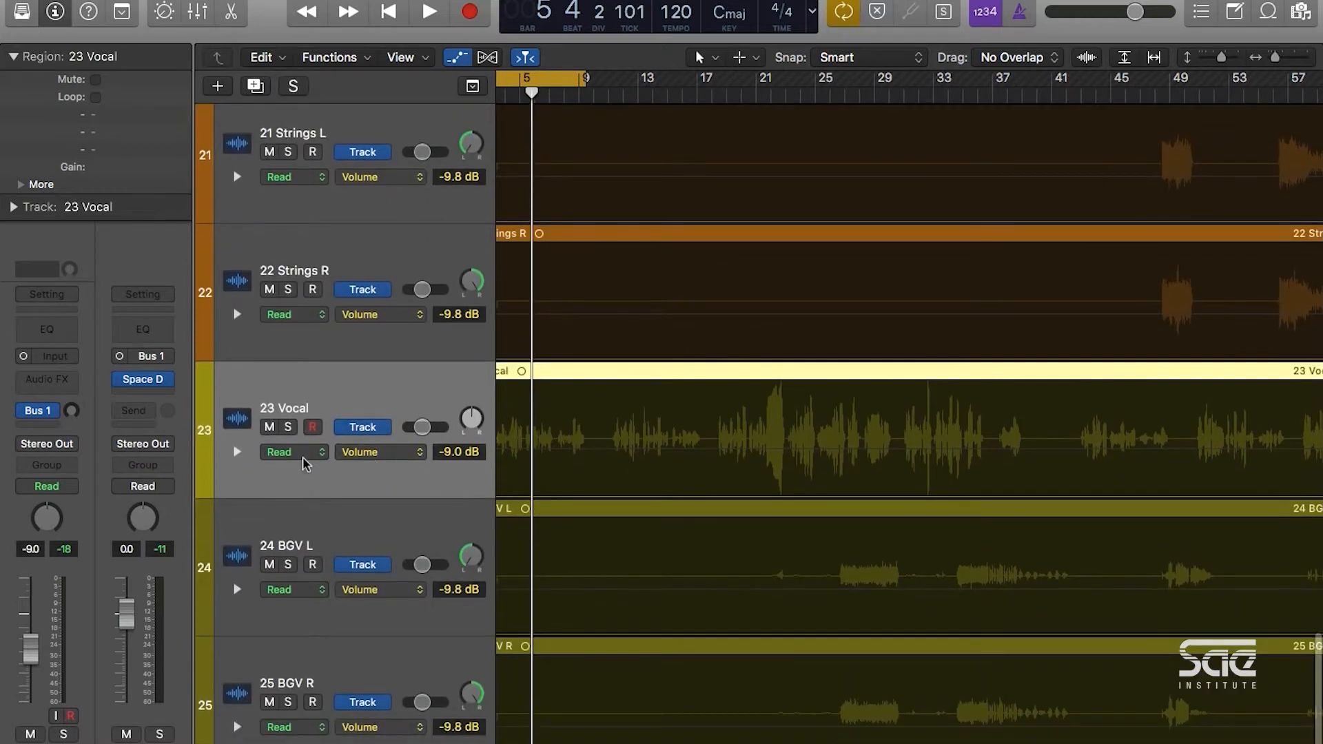
pyautogui.click(291, 452)
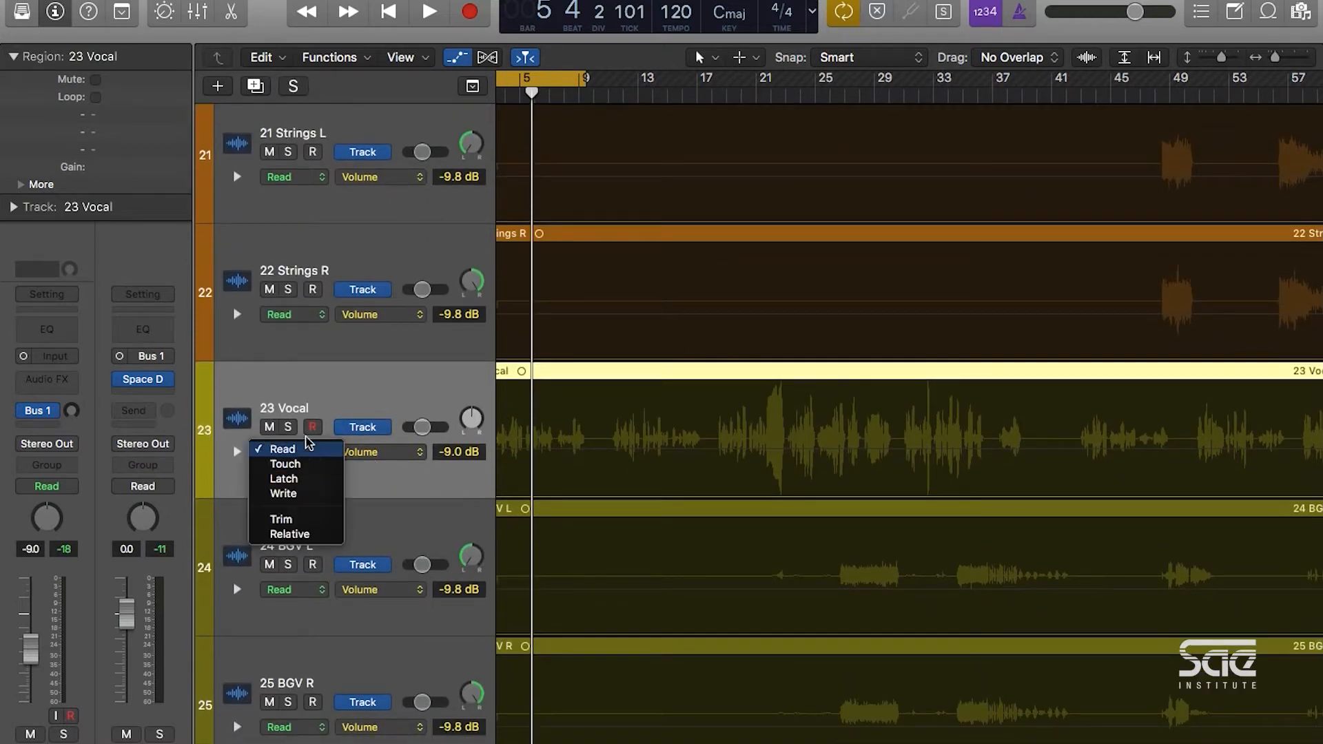
pyautogui.moveTo(134, 419)
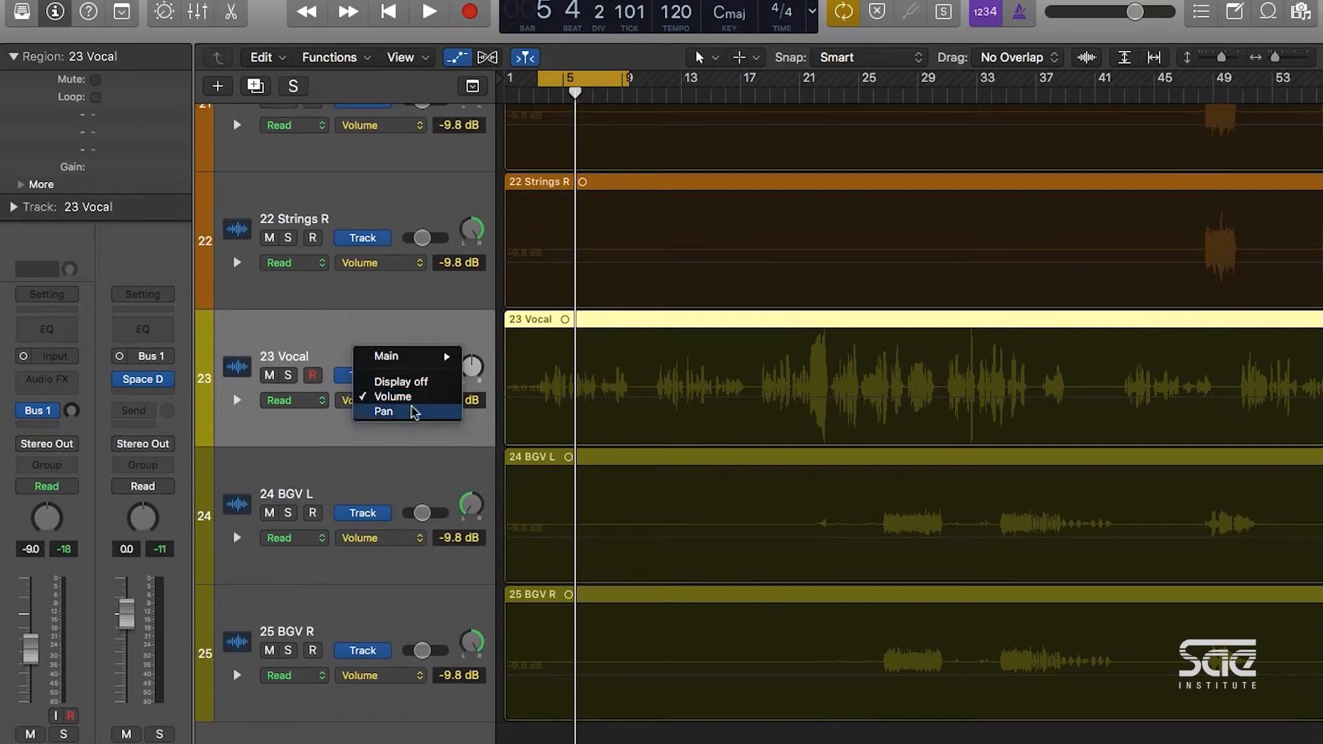
pyautogui.click(381, 412)
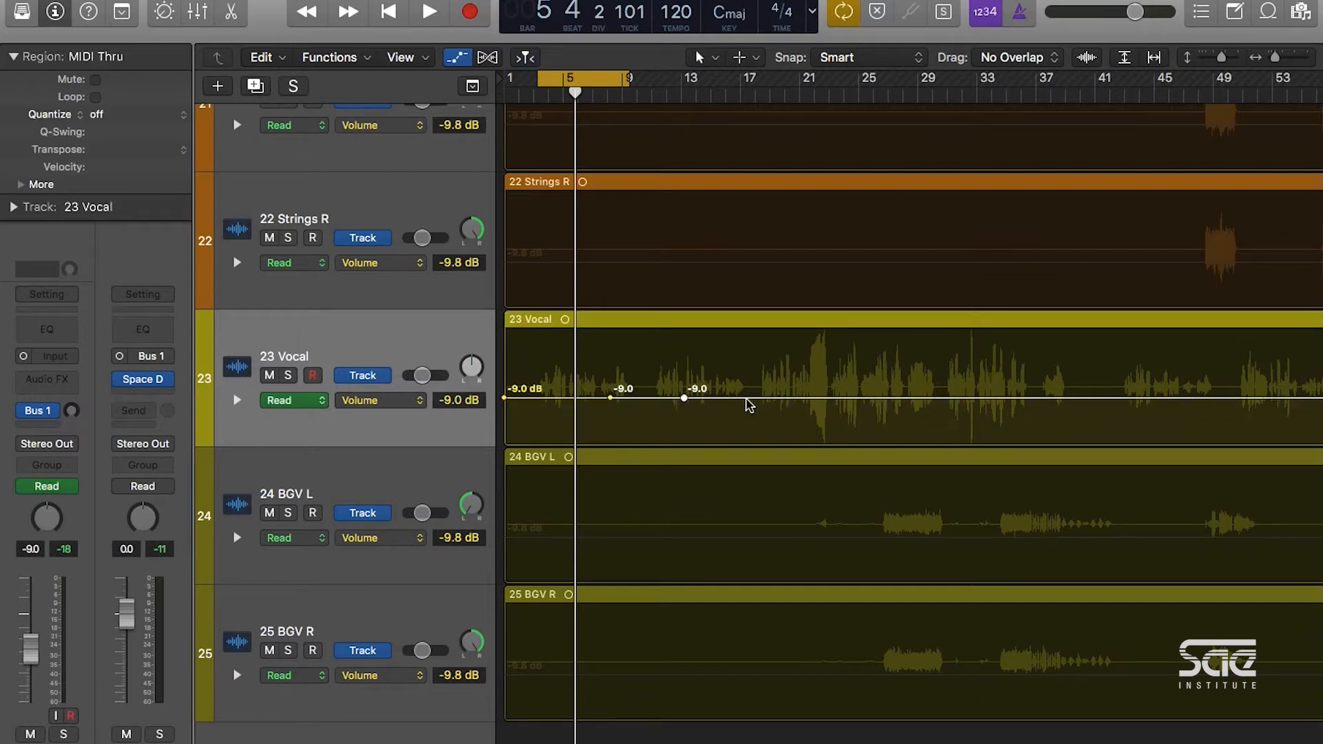
# - Add points near bar 21 and pull the vocal volume down to about -17.4 dB
pyautogui.click(746, 399)
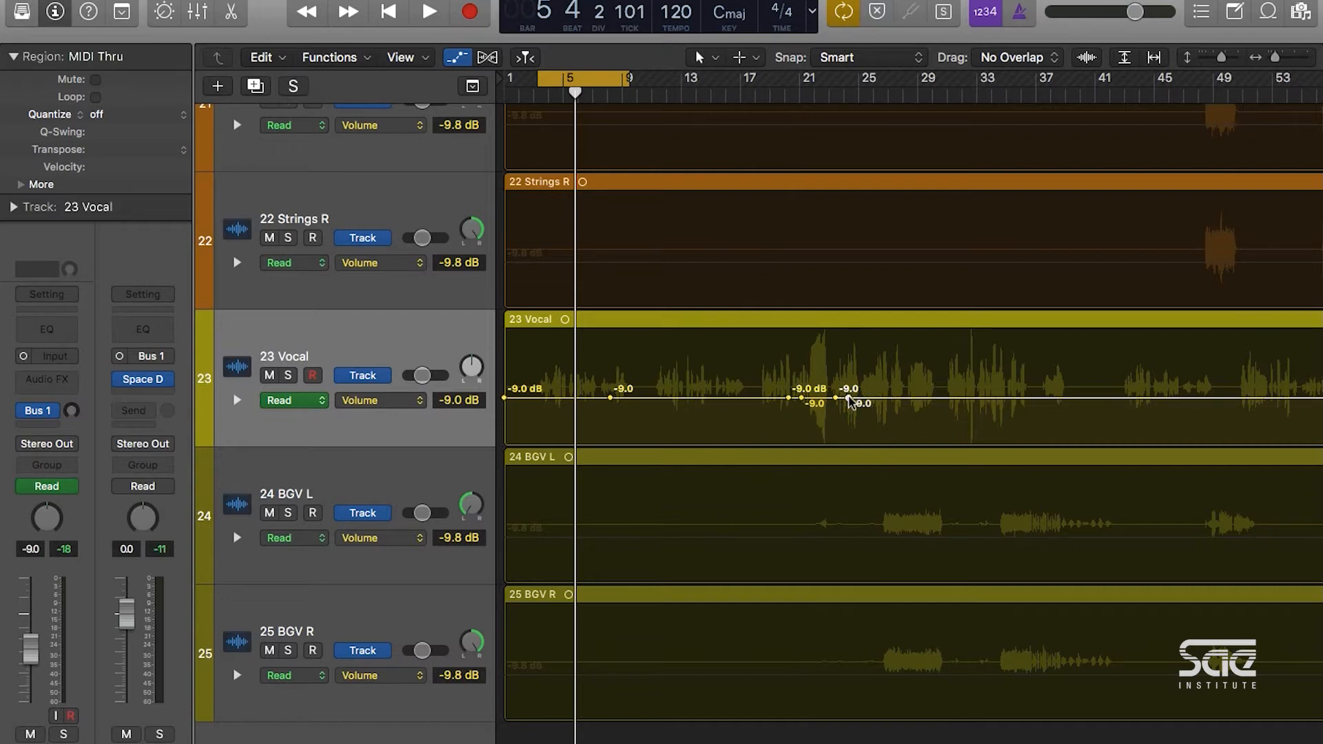
pyautogui.moveTo(816, 403); pyautogui.dragTo(802, 413)
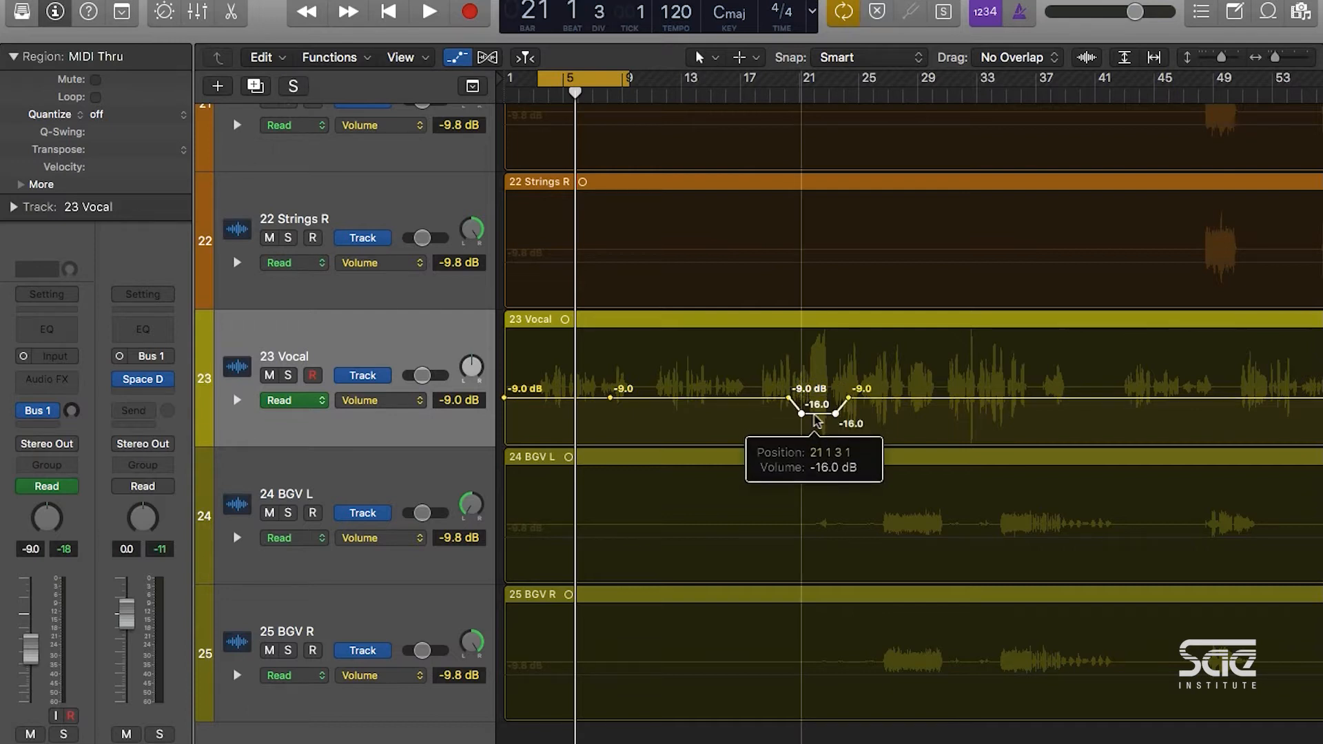
pyautogui.moveTo(800, 412); pyautogui.dragTo(800, 411)
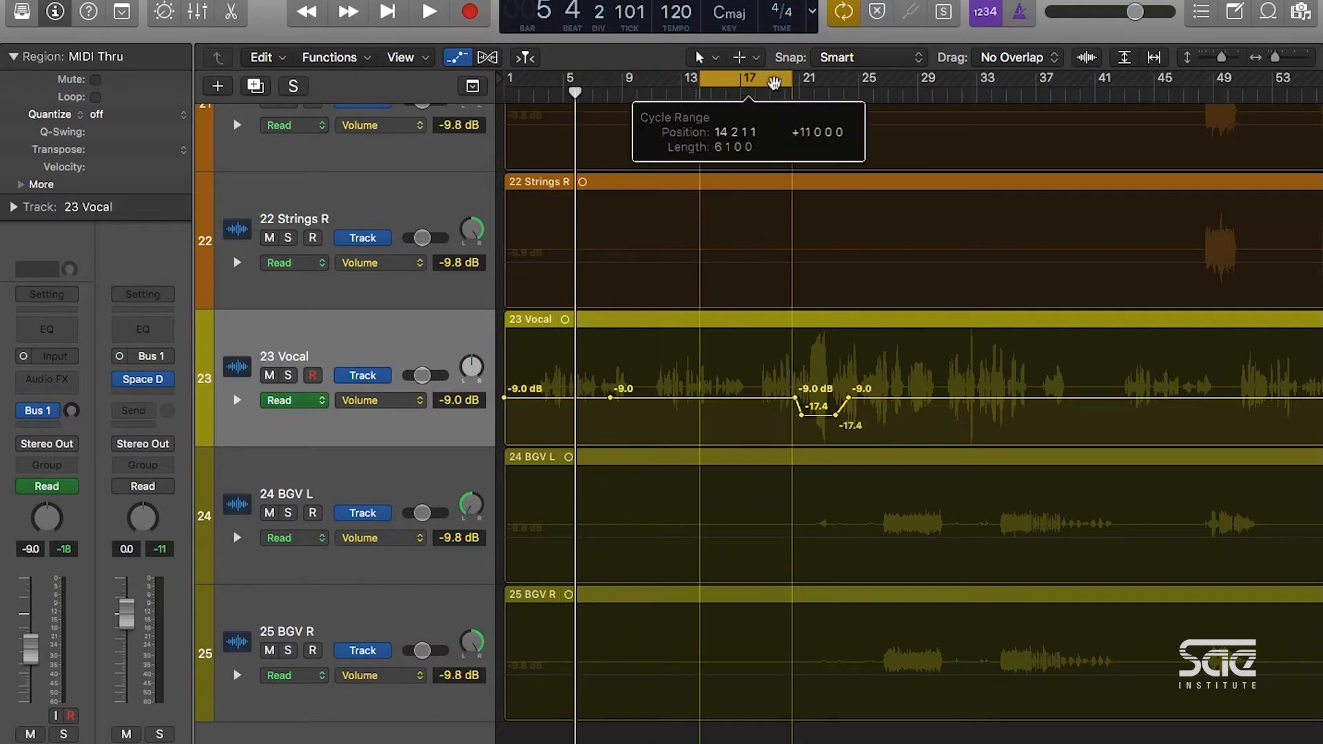
# - Cycle bars 20 to 29 and play the soloed vocal through the dip
pyautogui.moveTo(751, 79); pyautogui.dragTo(831, 79)
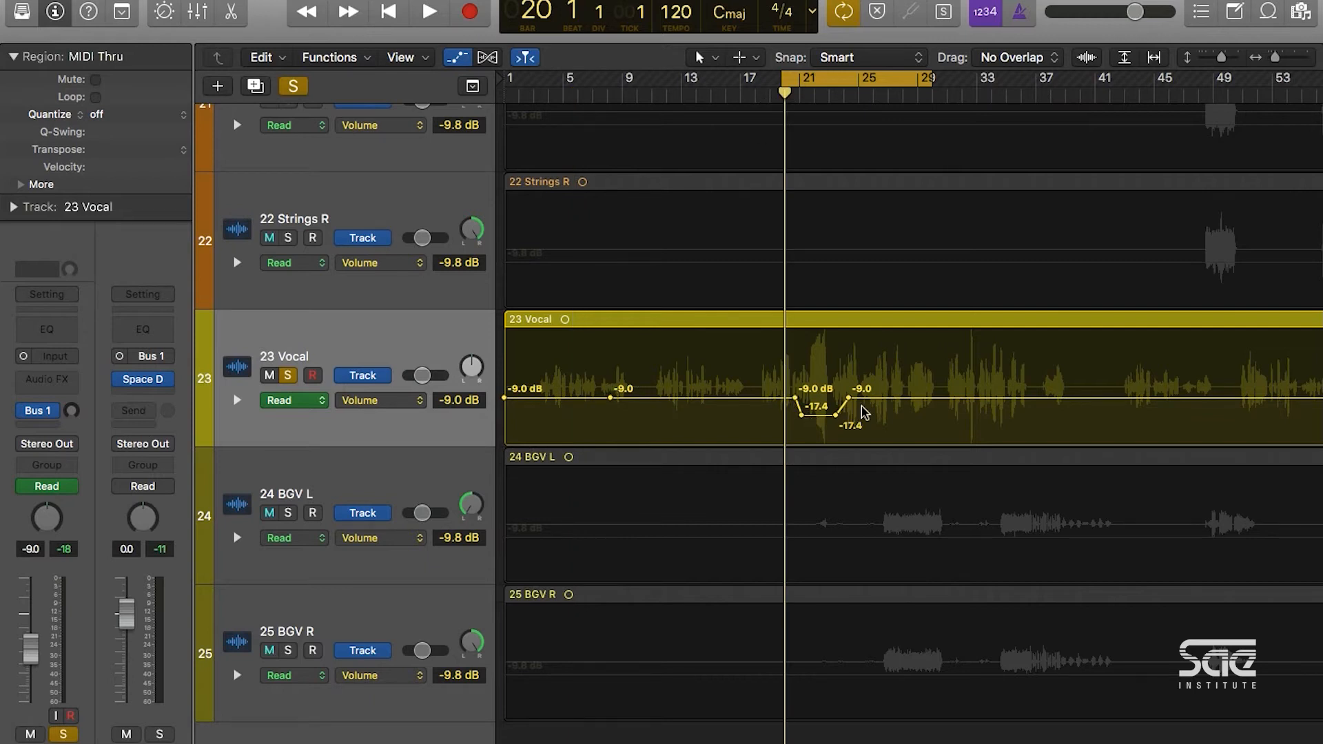
pyautogui.click(428, 13)
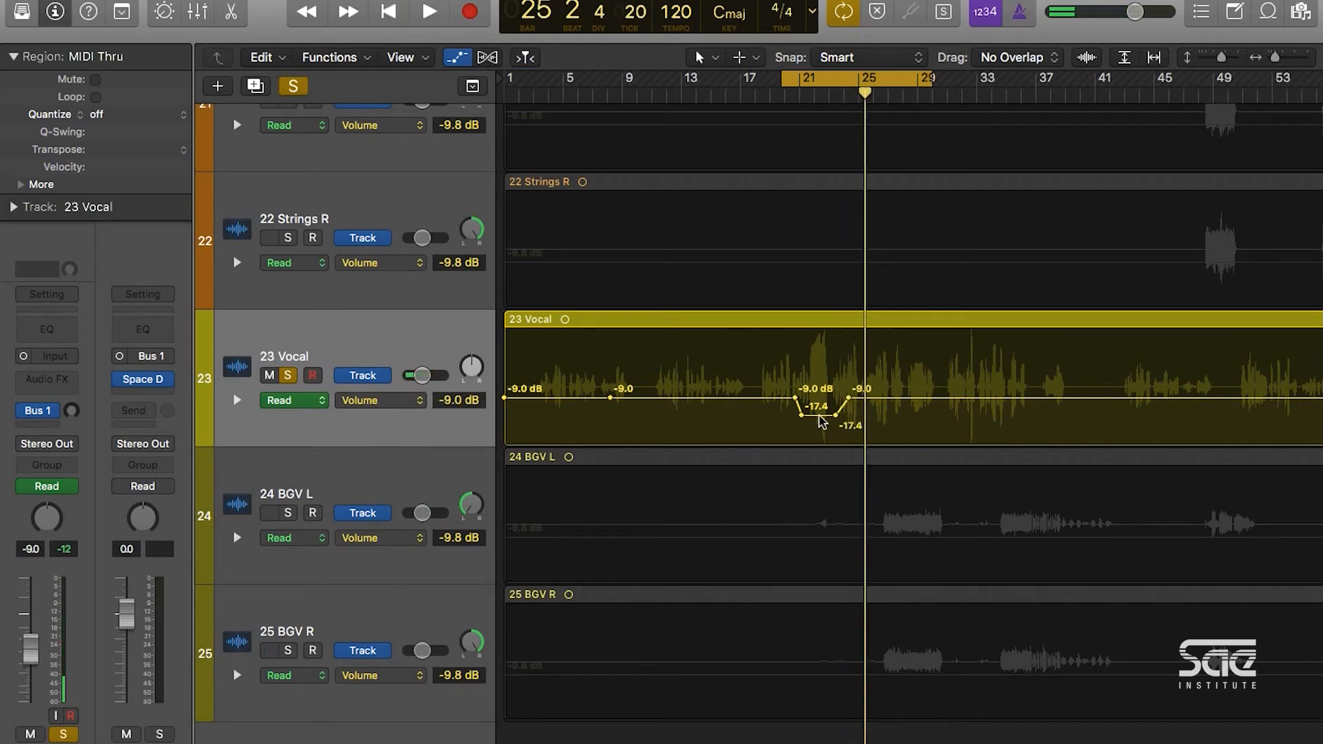
# - Raise the dip to -12.2 dB and move its start point closer to the peak
pyautogui.moveTo(824, 419); pyautogui.dragTo(834, 408)
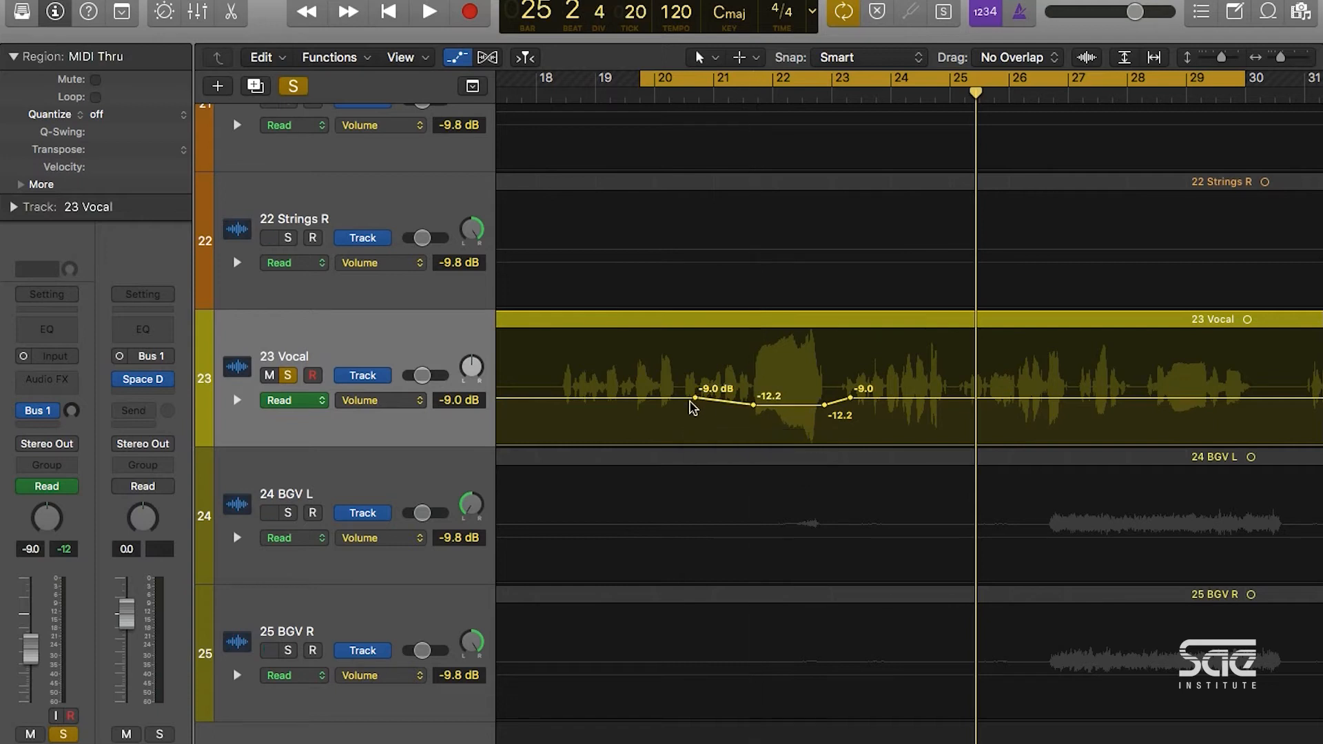
pyautogui.moveTo(694, 399); pyautogui.dragTo(743, 399)
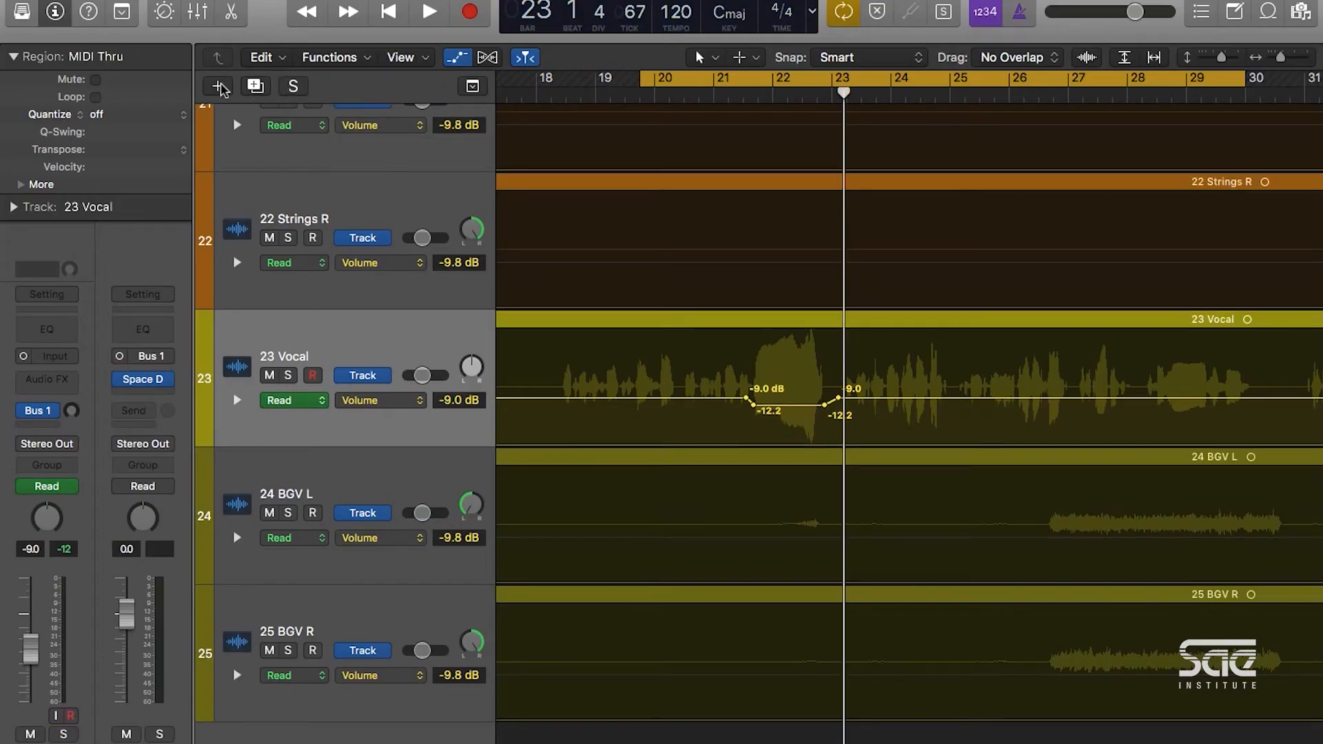
# - Create a new Software Instrument track with an Empty Channel Strip below the vocal
pyautogui.click(255, 86)
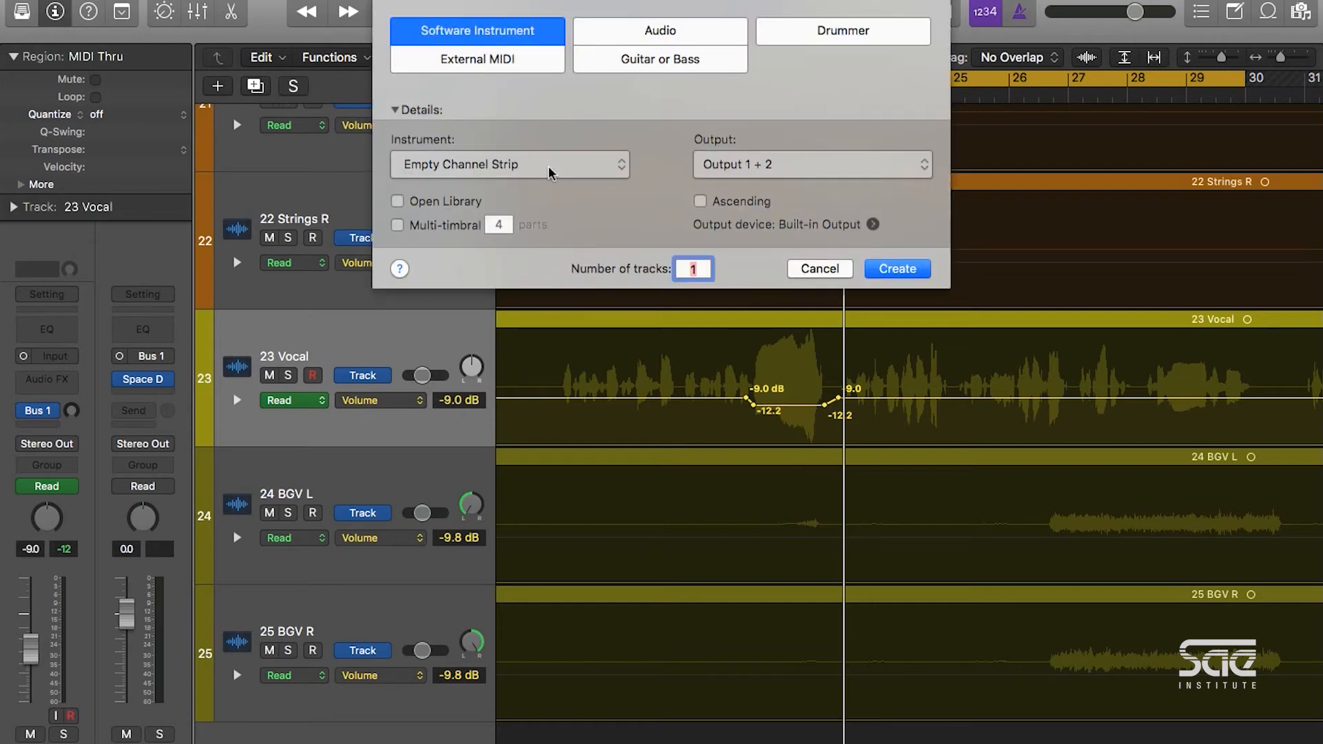
pyautogui.click(896, 269)
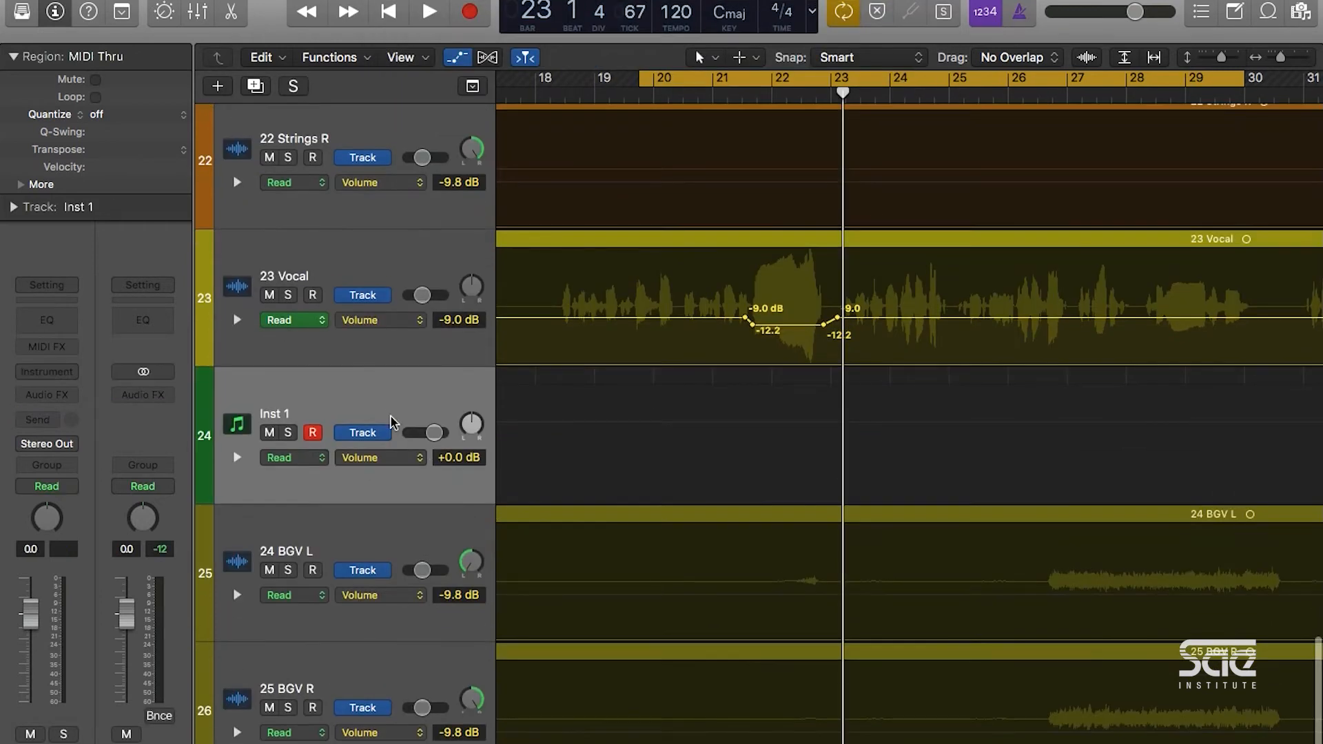
pyautogui.moveTo(389, 418)
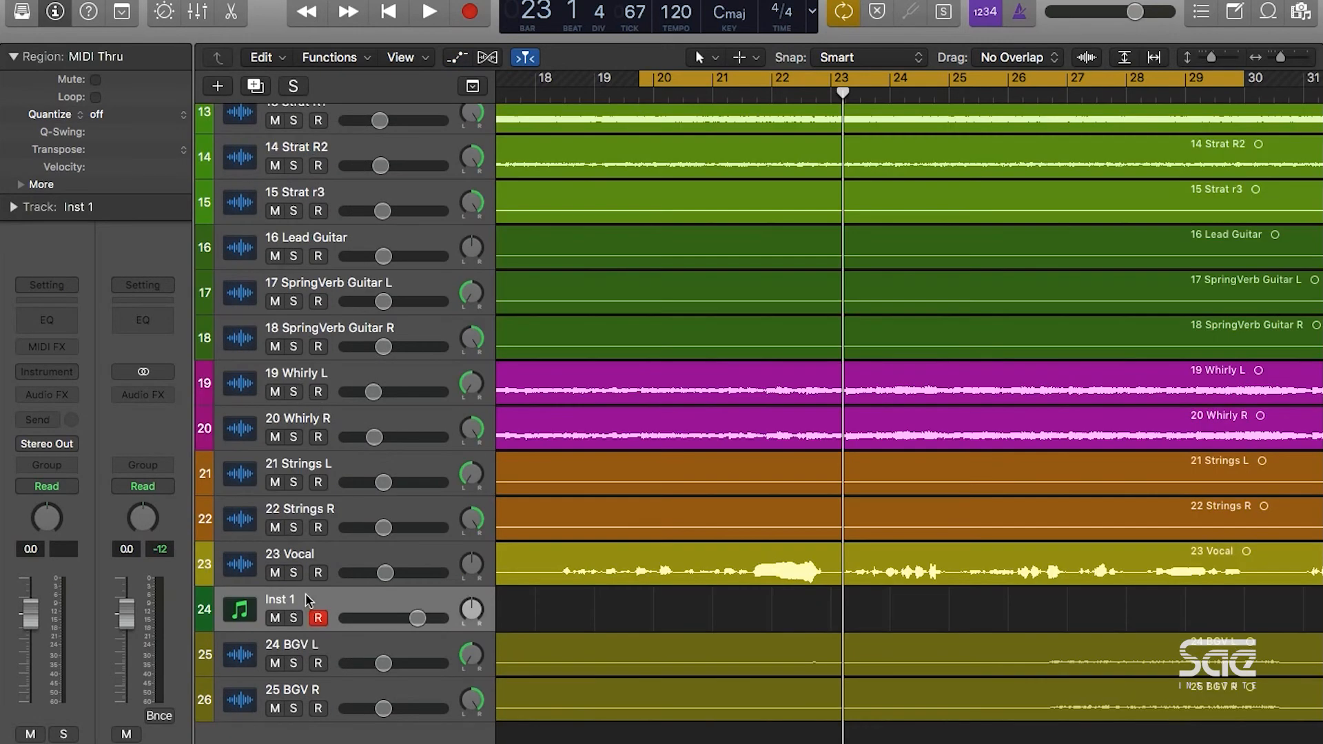
# - Load Native Instruments Massive in stereo onto Inst 1 and browse its window
pyautogui.click(47, 370)
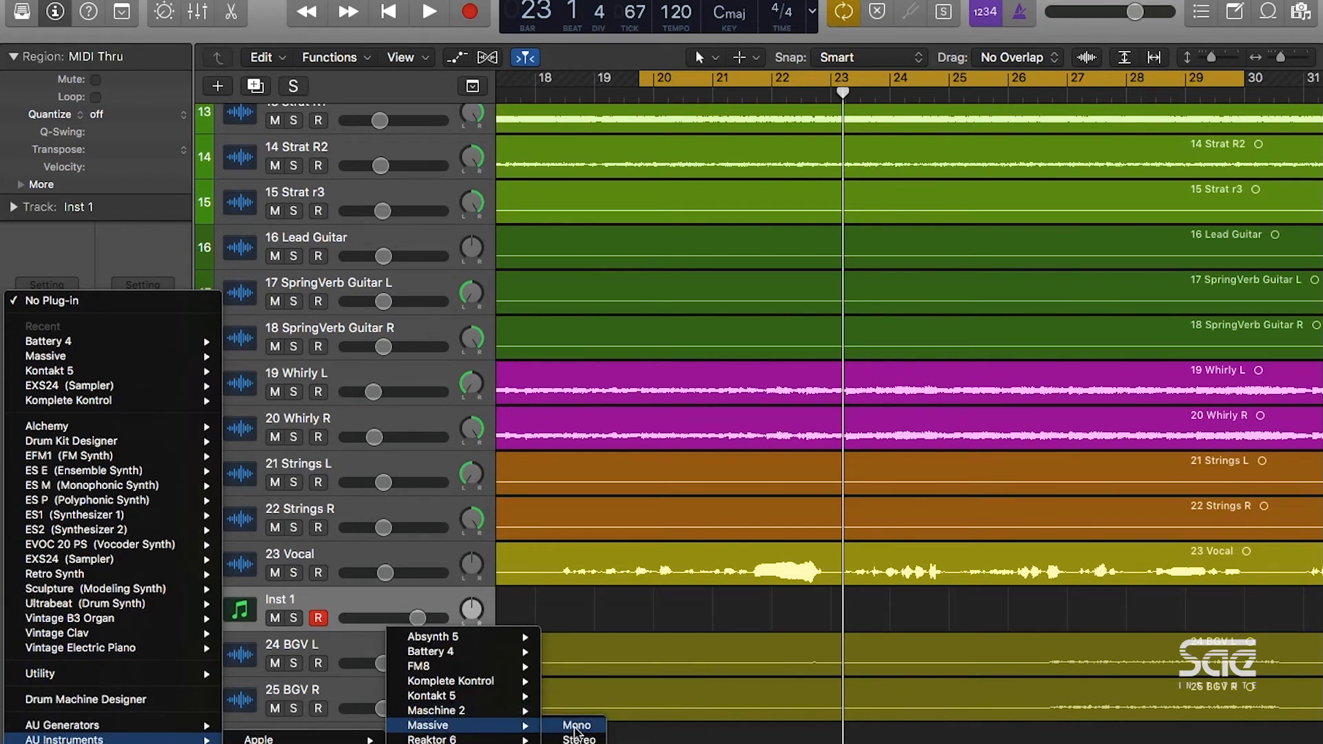
pyautogui.click(576, 731)
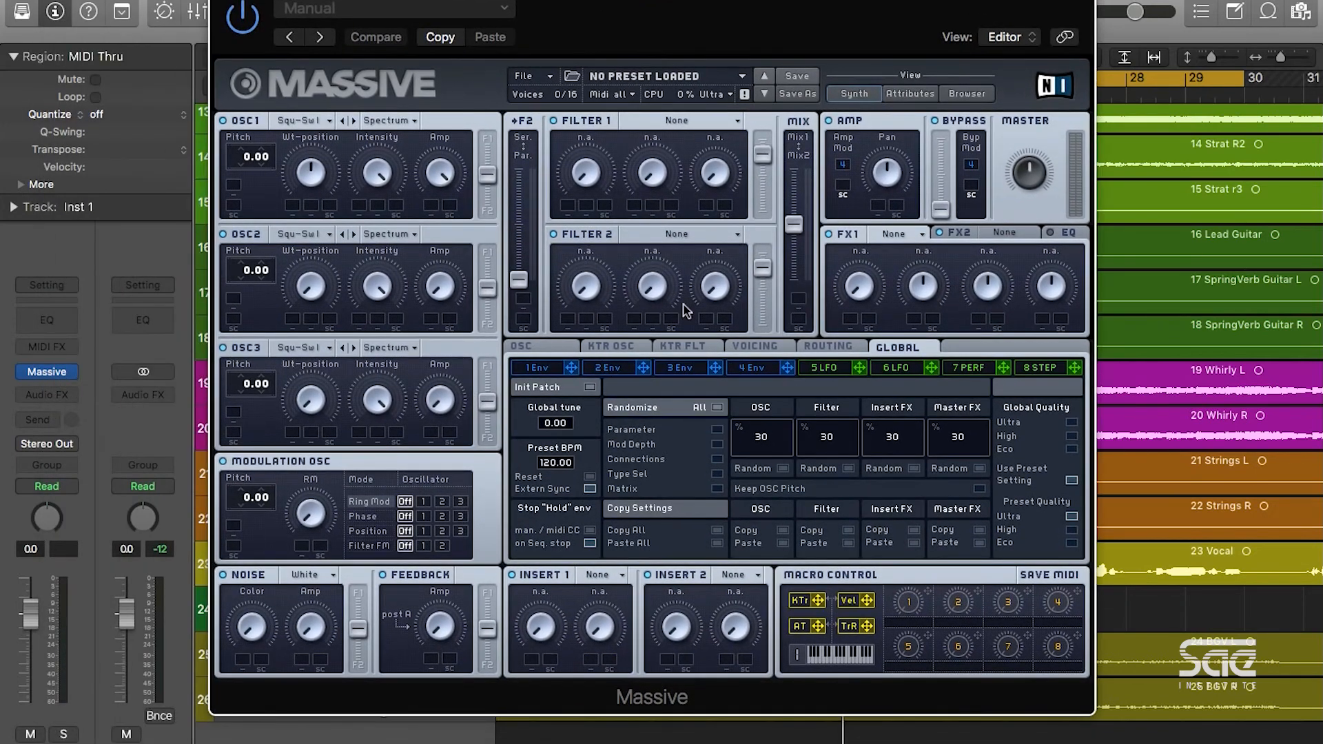
pyautogui.moveTo(572, 569)
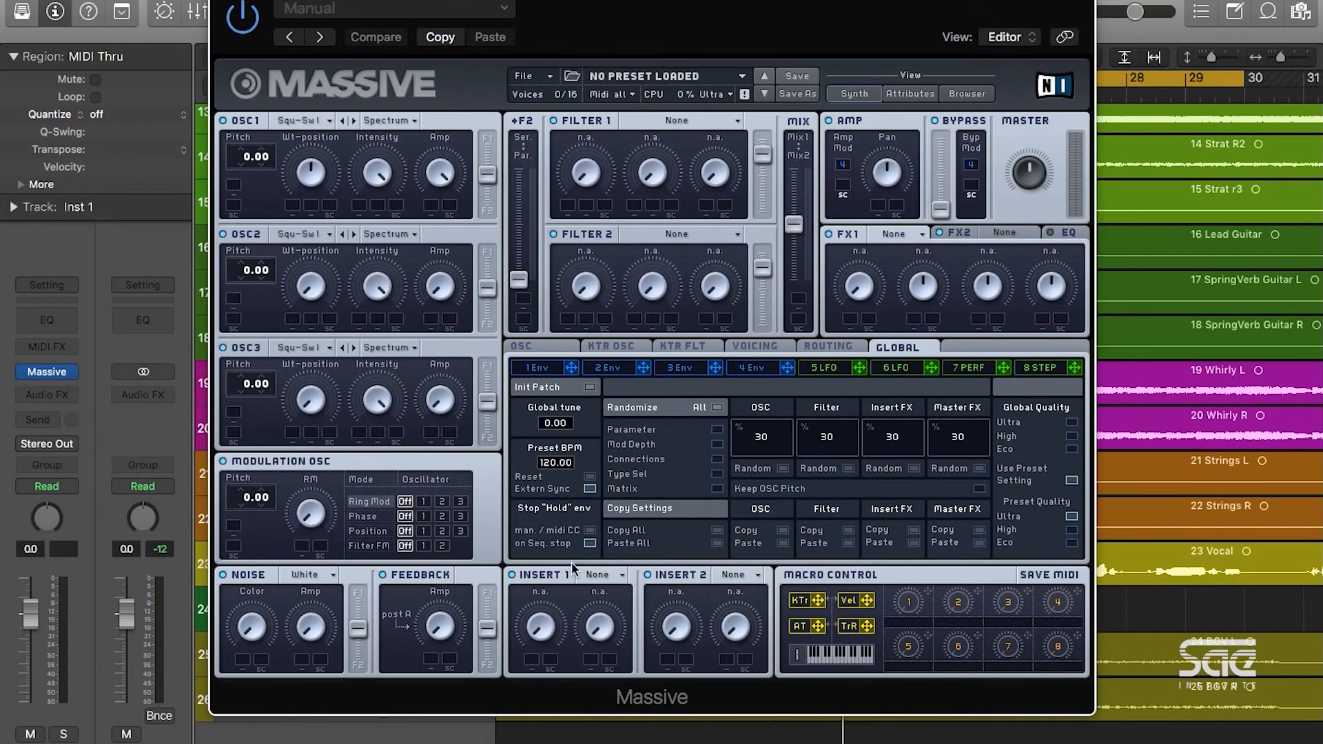
pyautogui.moveTo(764, 445)
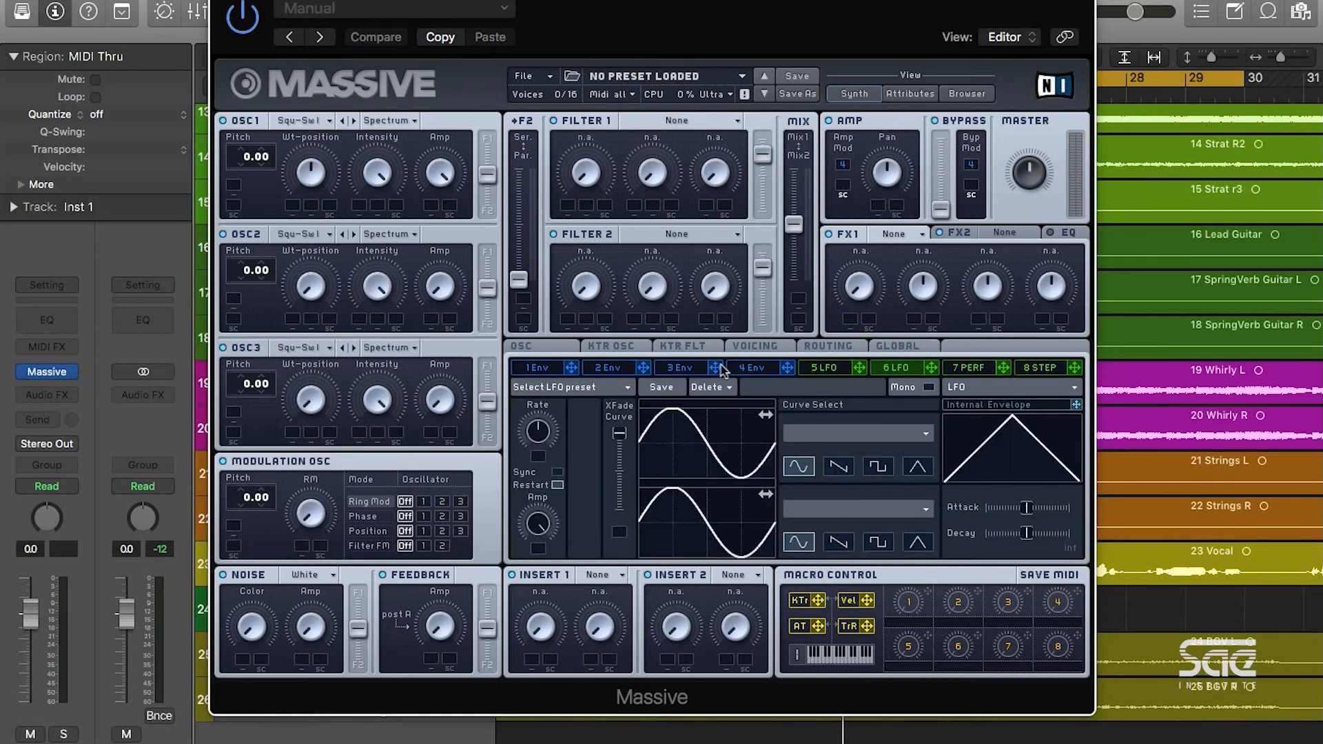
pyautogui.click(678, 367)
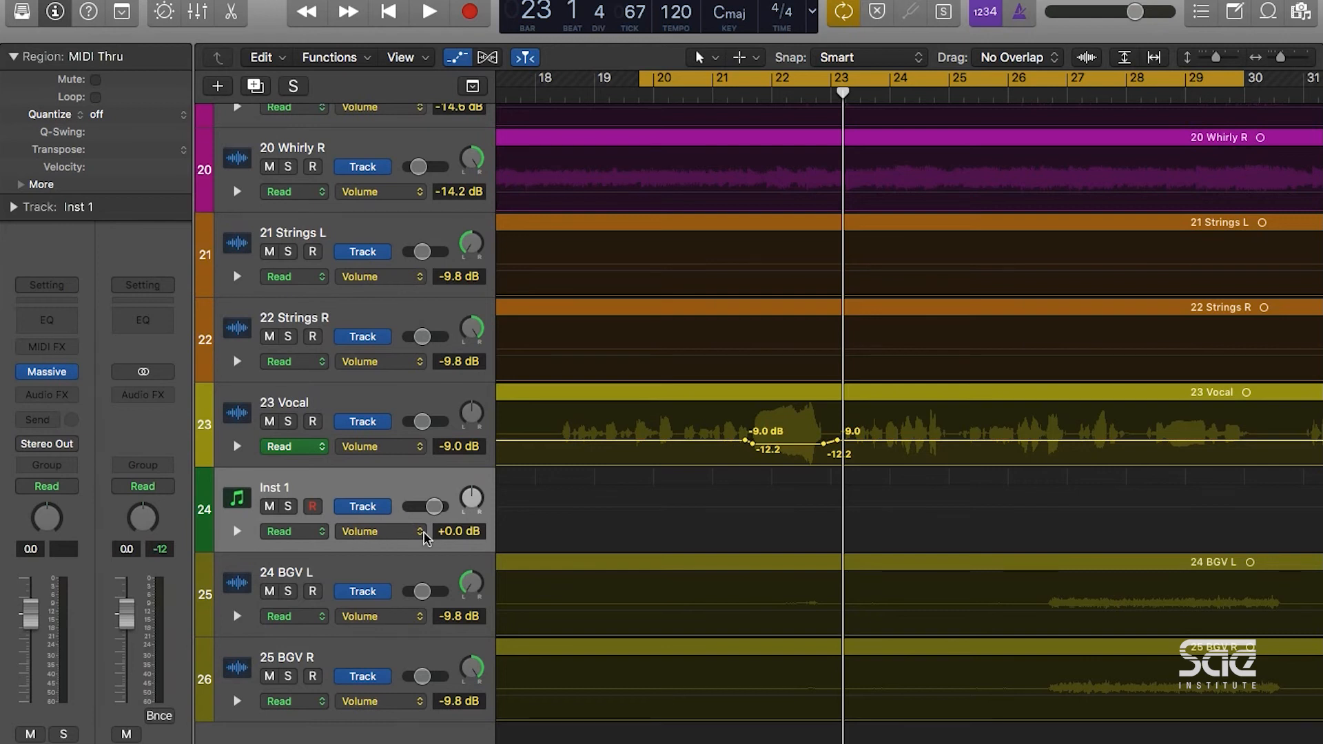
# - Automate Massive's FILTER1-CUT/PRM.1 on Inst 1 with a ramp from 45 to 88
pyautogui.click(412, 532)
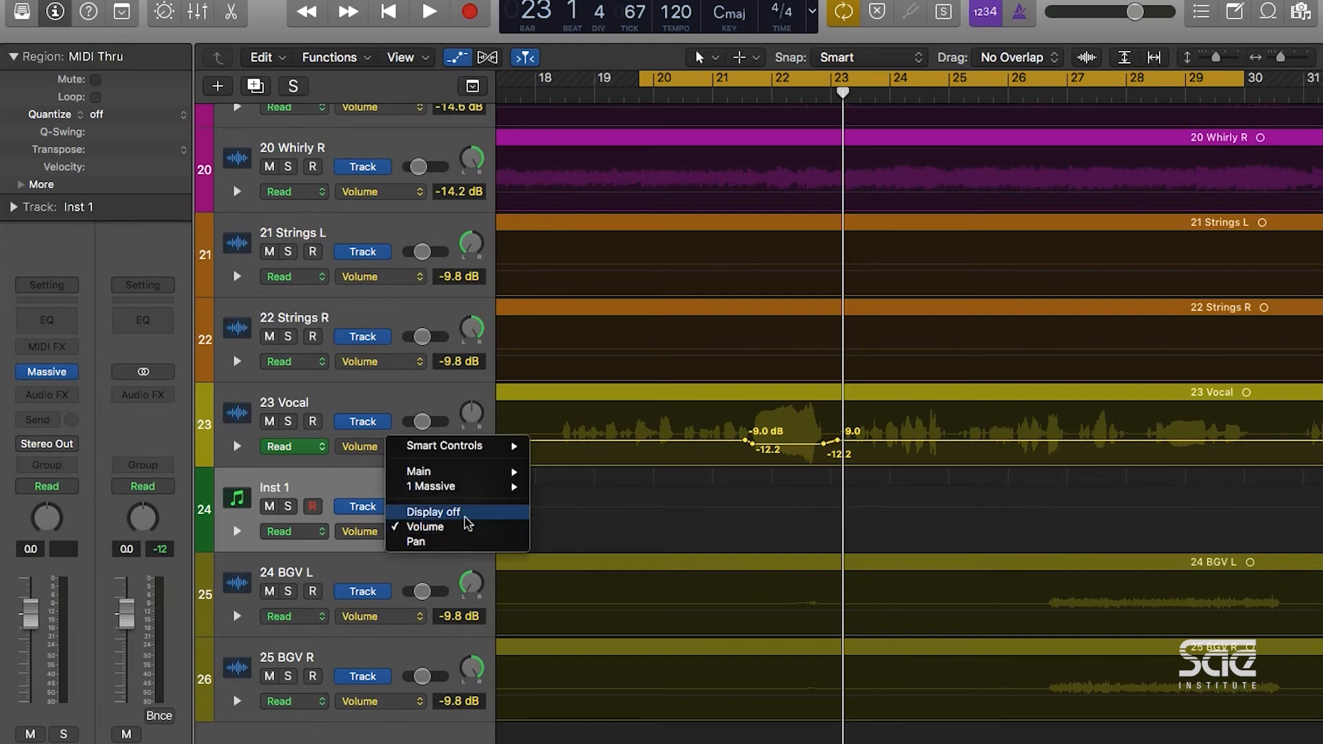
pyautogui.moveTo(456, 486)
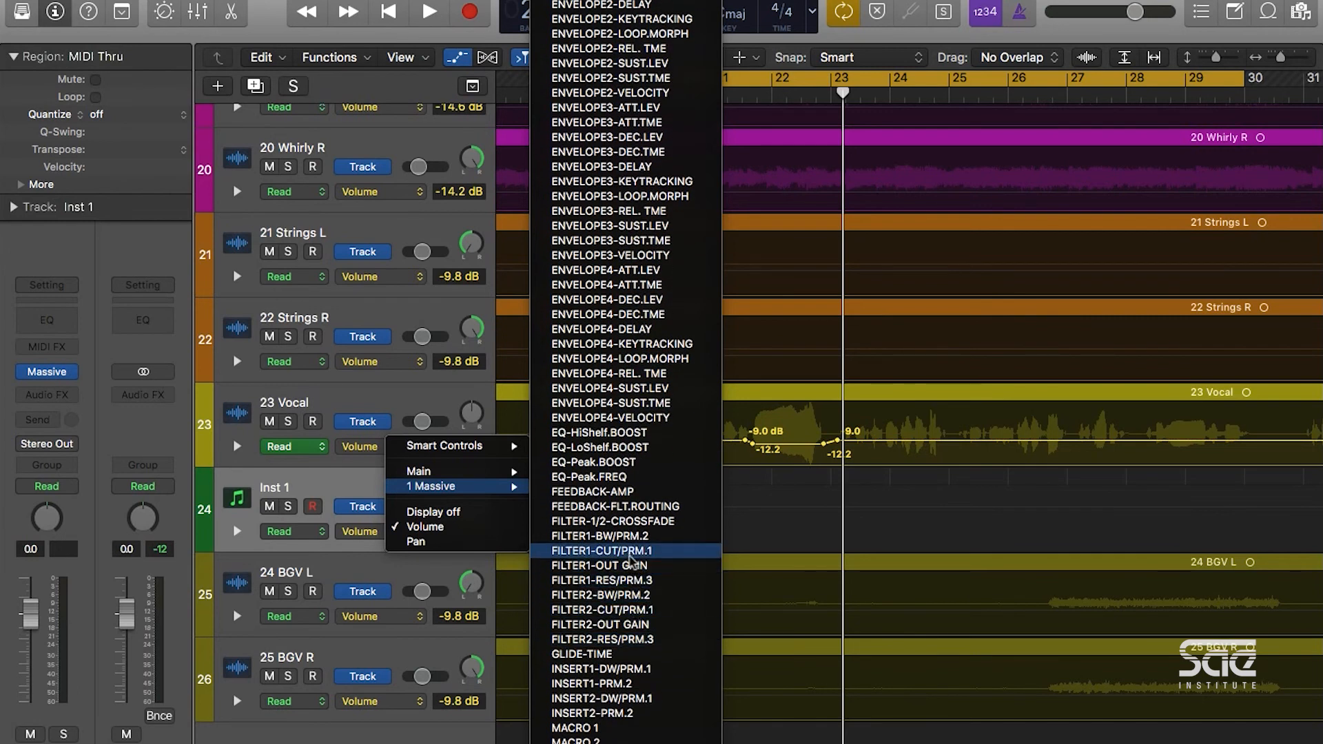
pyautogui.click(600, 550)
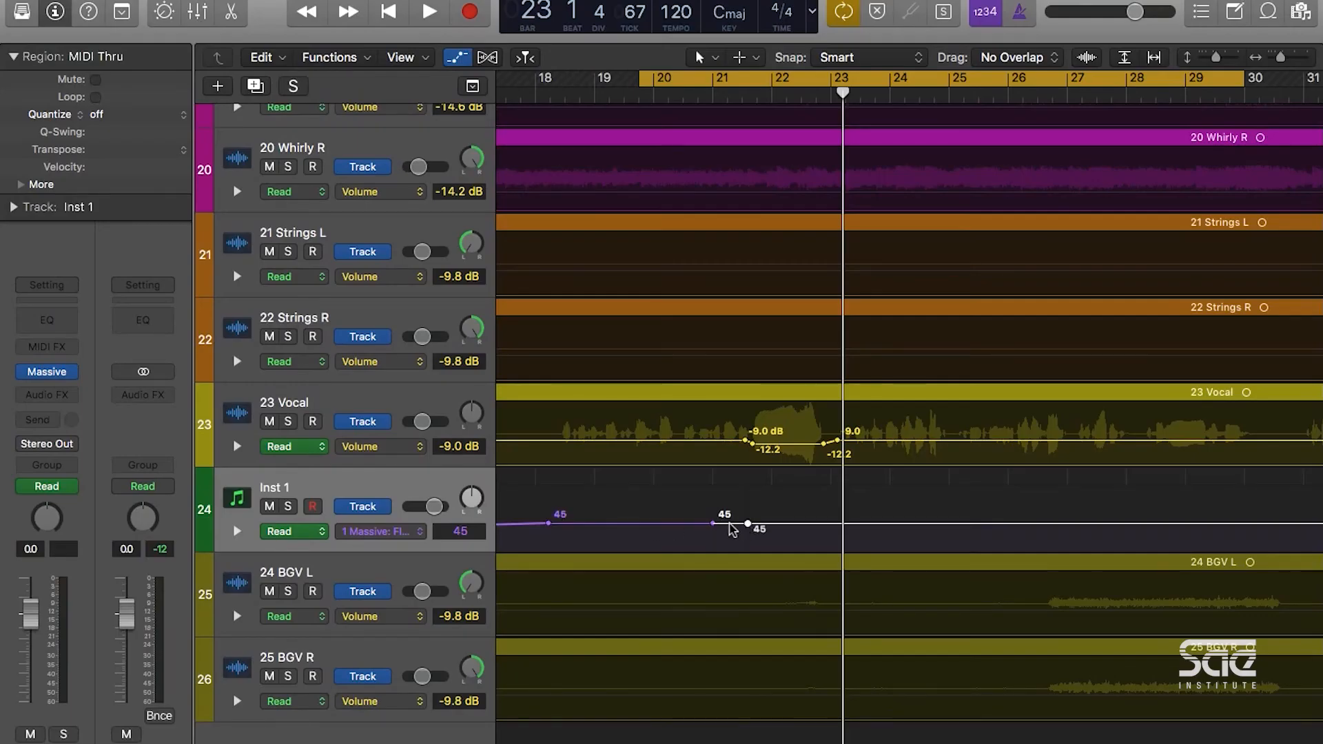
pyautogui.moveTo(747, 524); pyautogui.dragTo(749, 496)
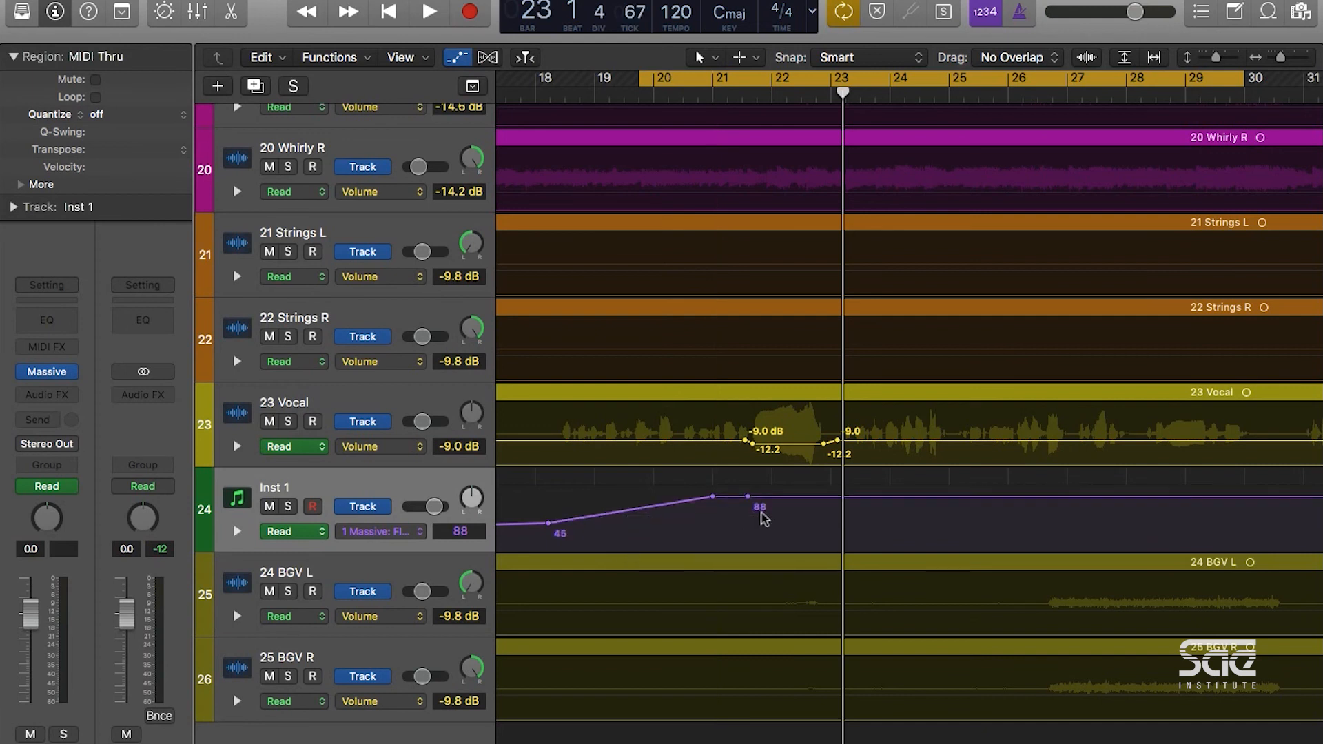